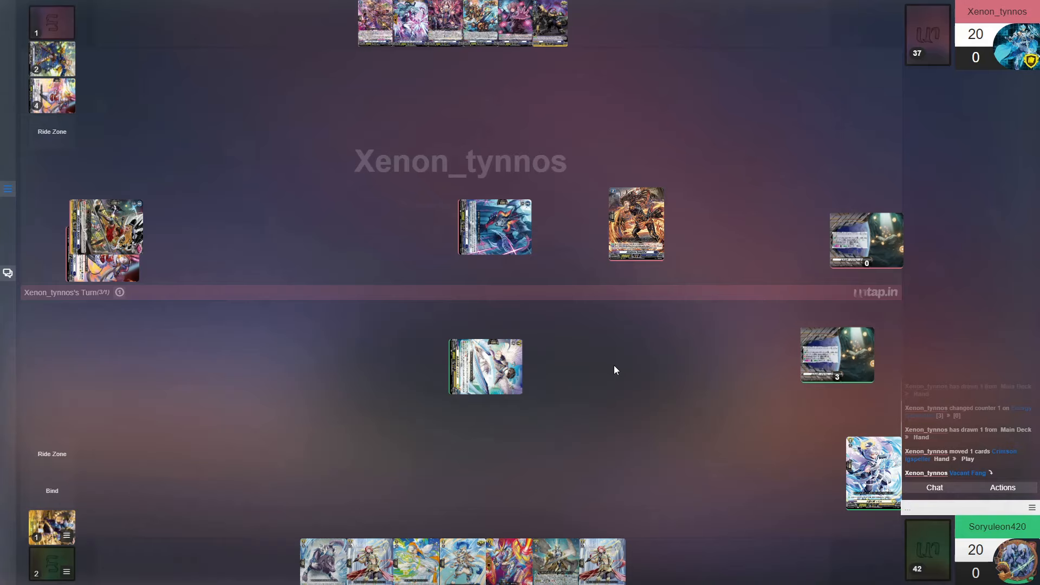
pyautogui.moveTo(521, 232)
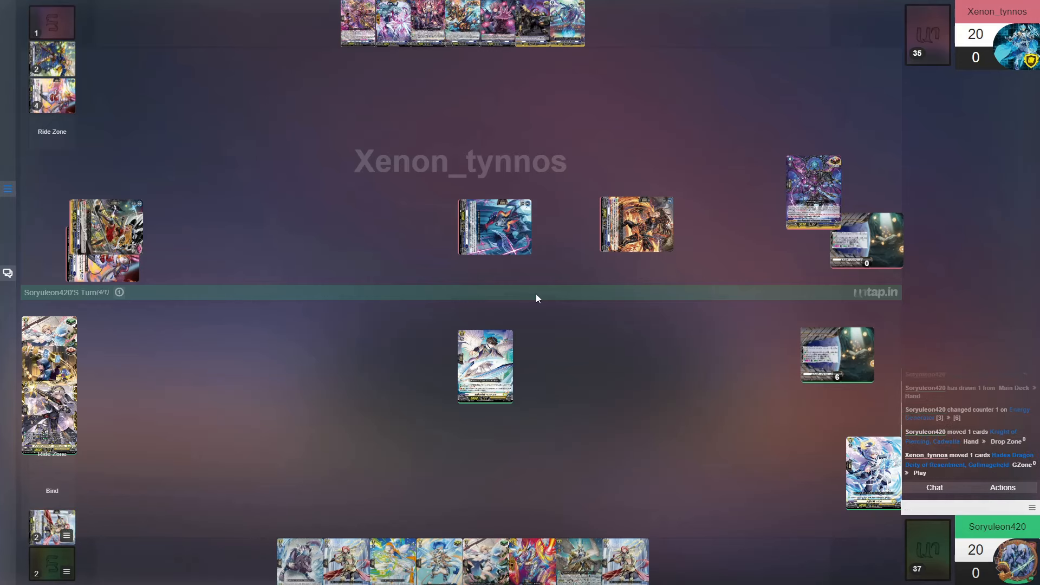
pyautogui.moveTo(822, 179)
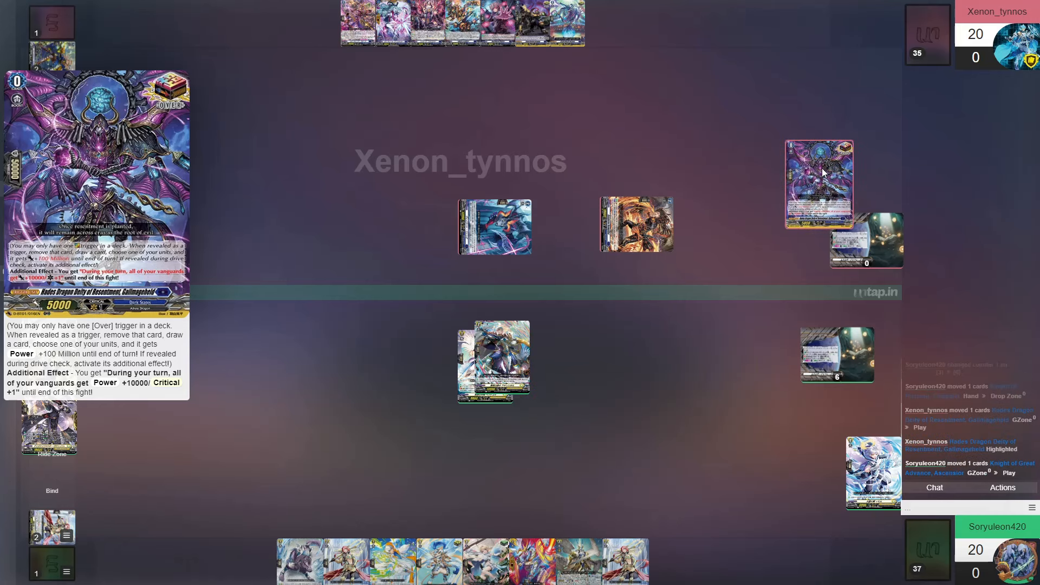
pyautogui.moveTo(822, 167)
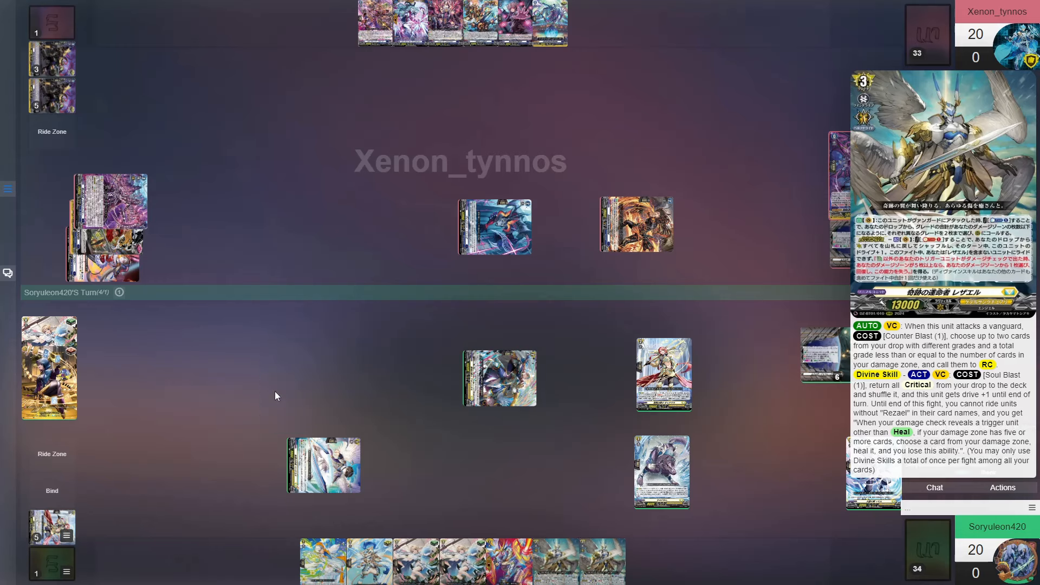
pyautogui.moveTo(542, 533)
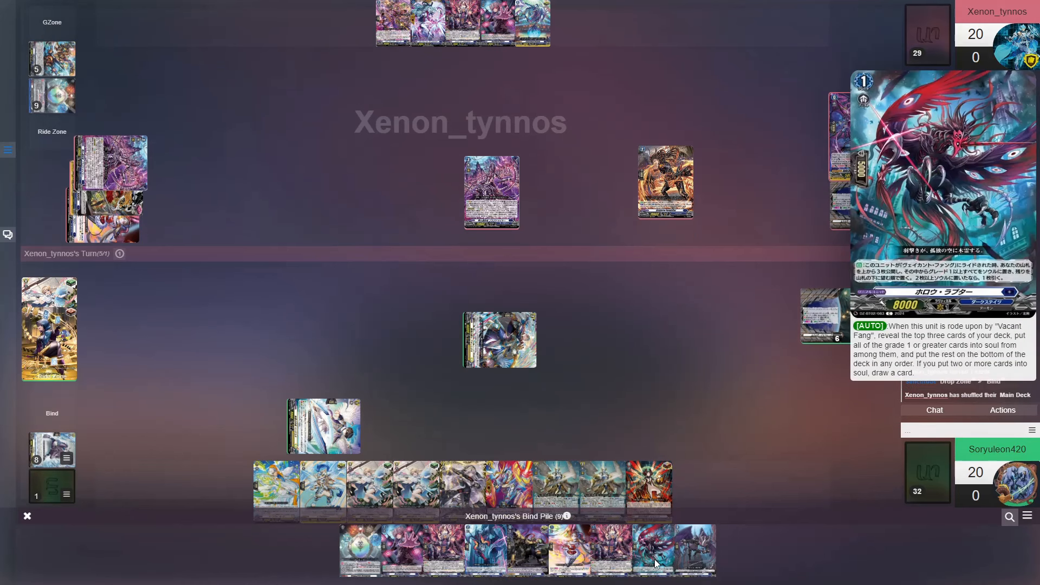
pyautogui.moveTo(535, 566)
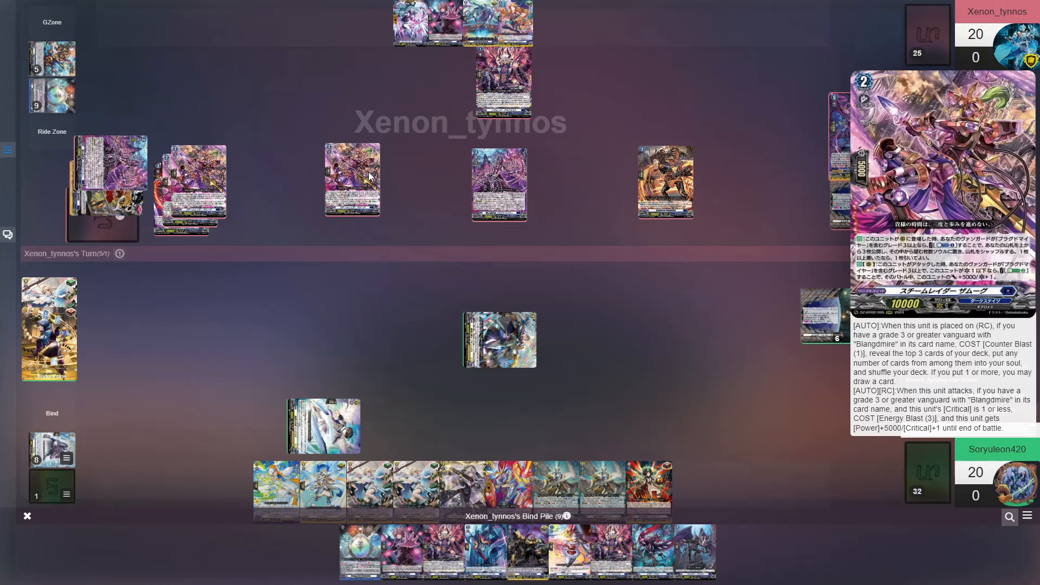
pyautogui.moveTo(367, 173)
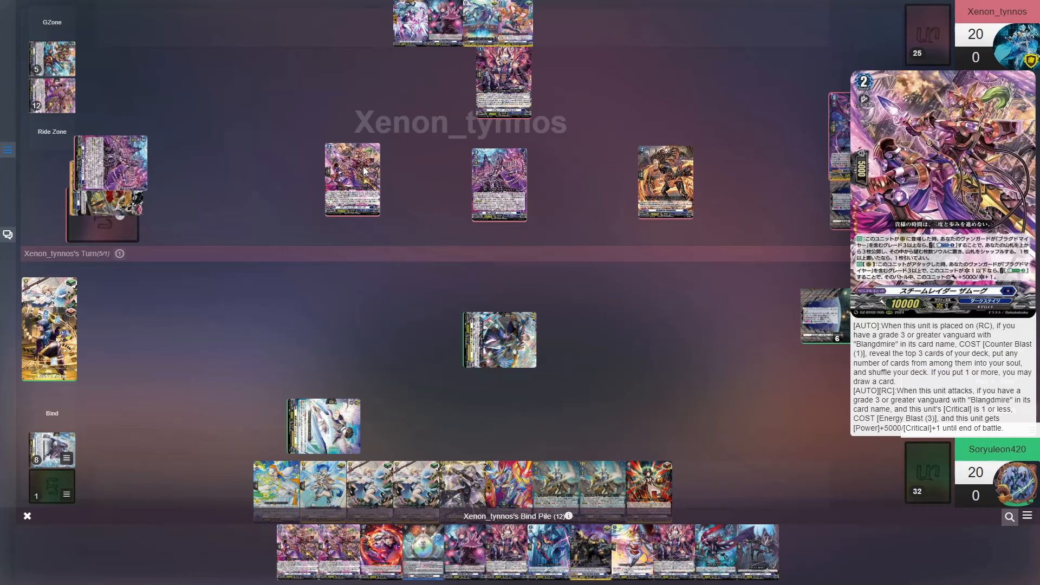
pyautogui.moveTo(720, 374)
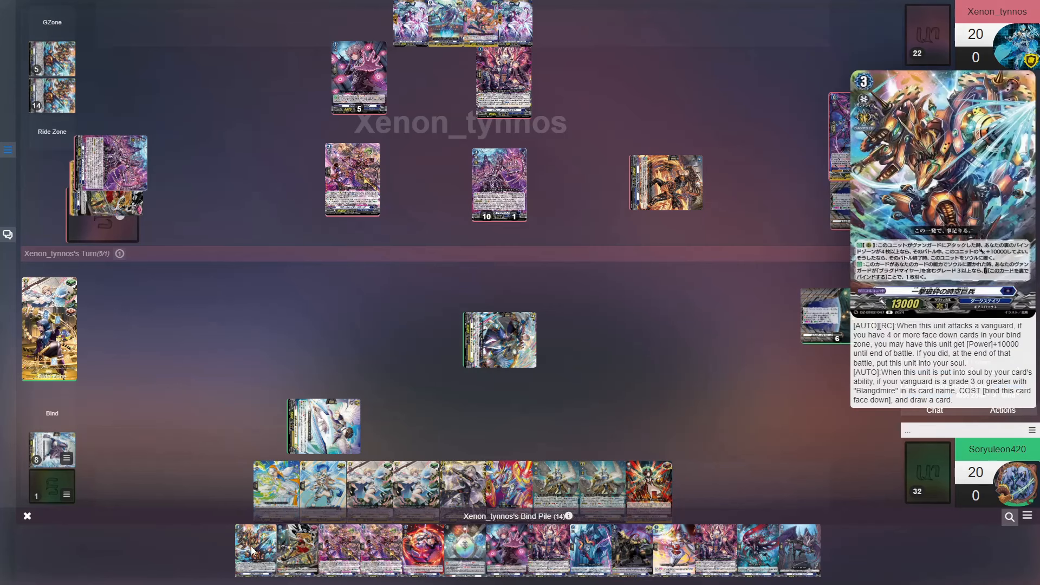
pyautogui.moveTo(255, 569)
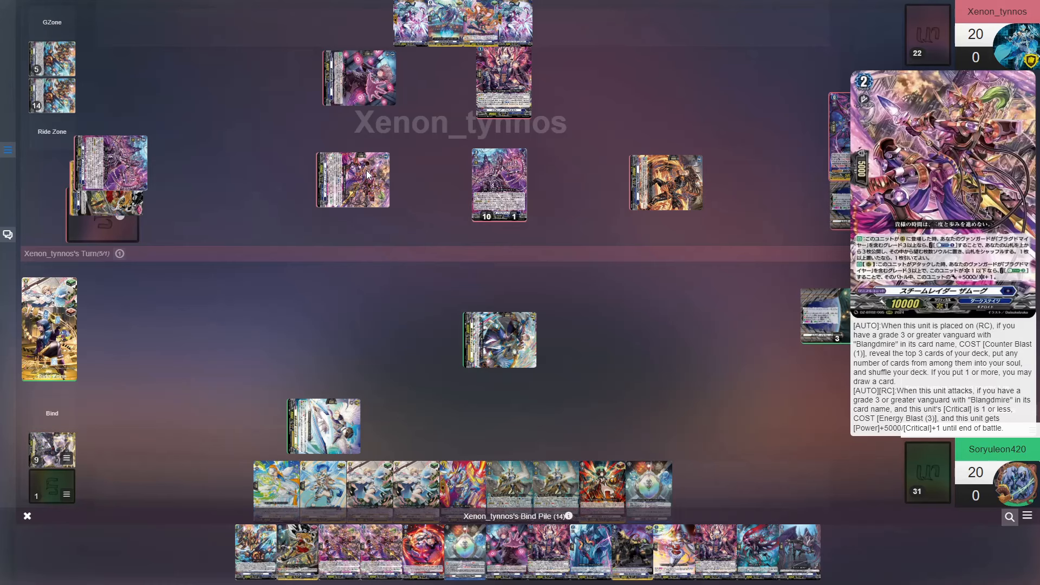
pyautogui.moveTo(369, 169)
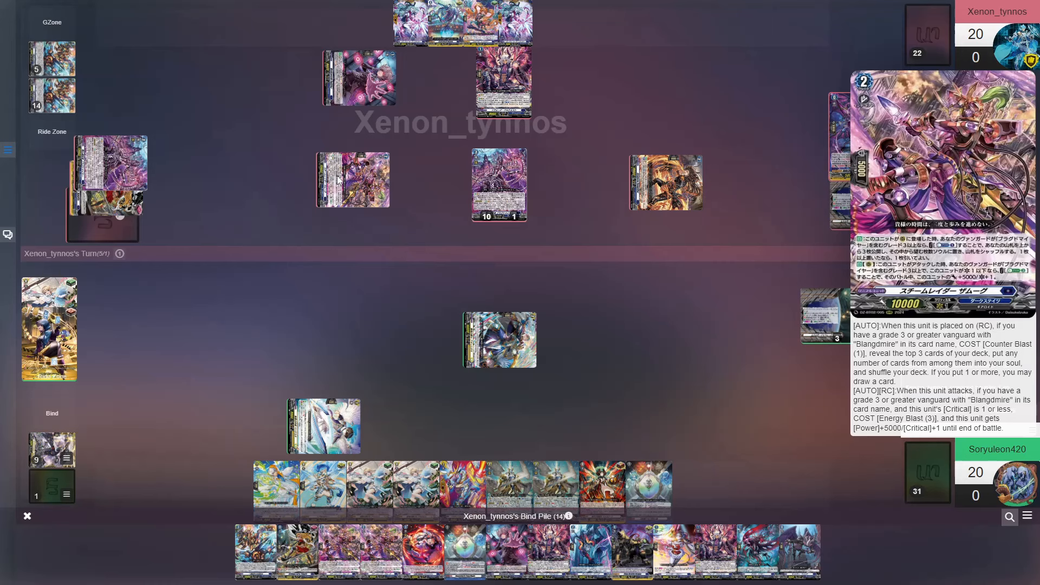
pyautogui.moveTo(352, 172)
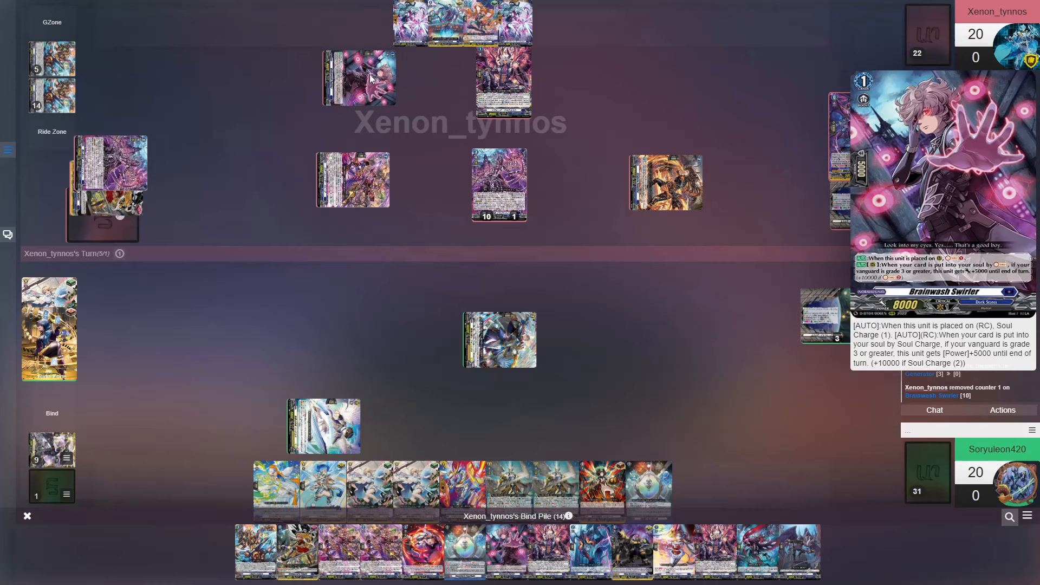
pyautogui.moveTo(419, 83)
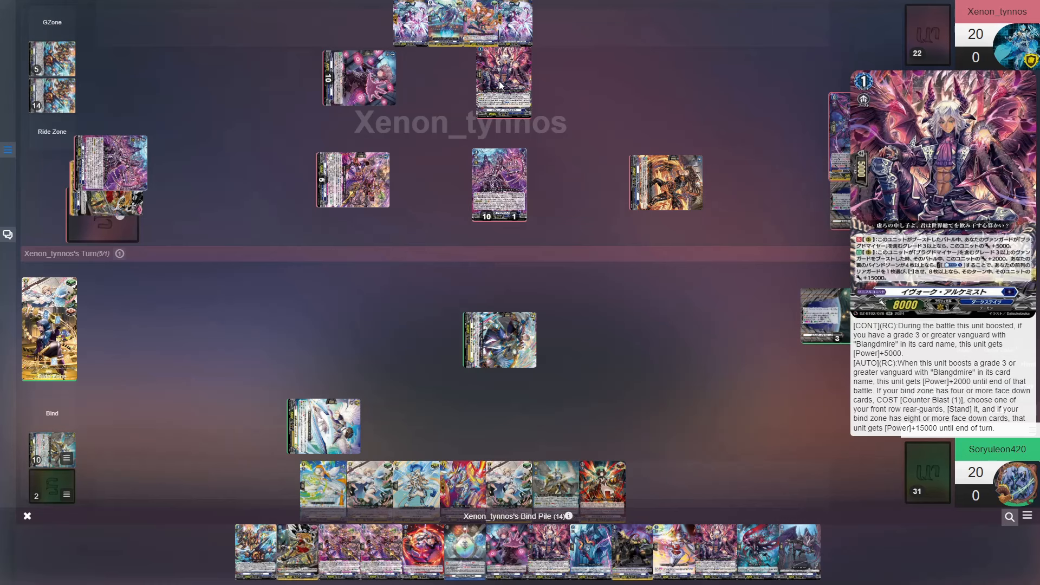
# - Close the enlarged card preview over the board
pyautogui.click(498, 184)
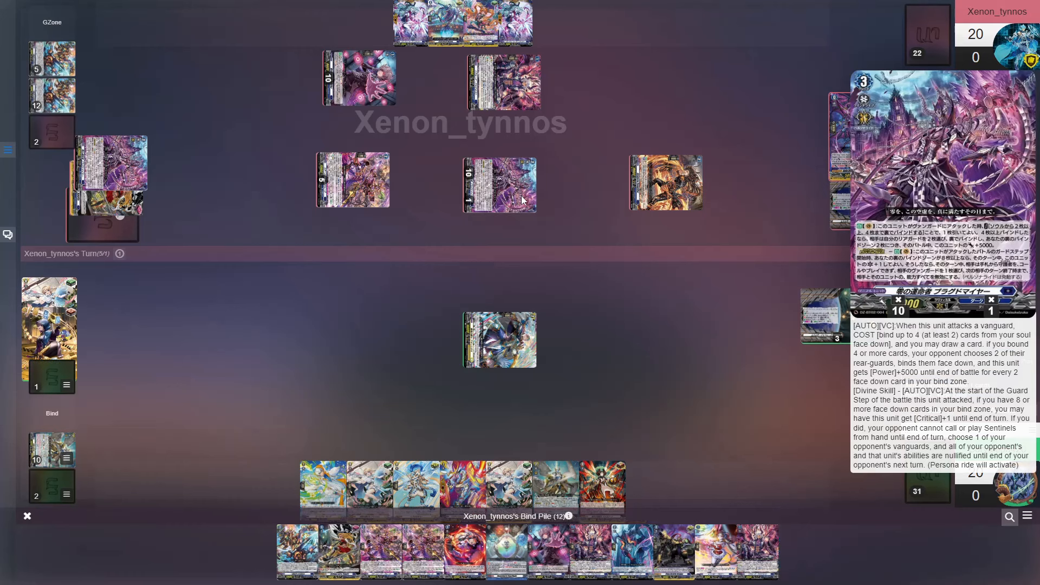
pyautogui.moveTo(302, 374)
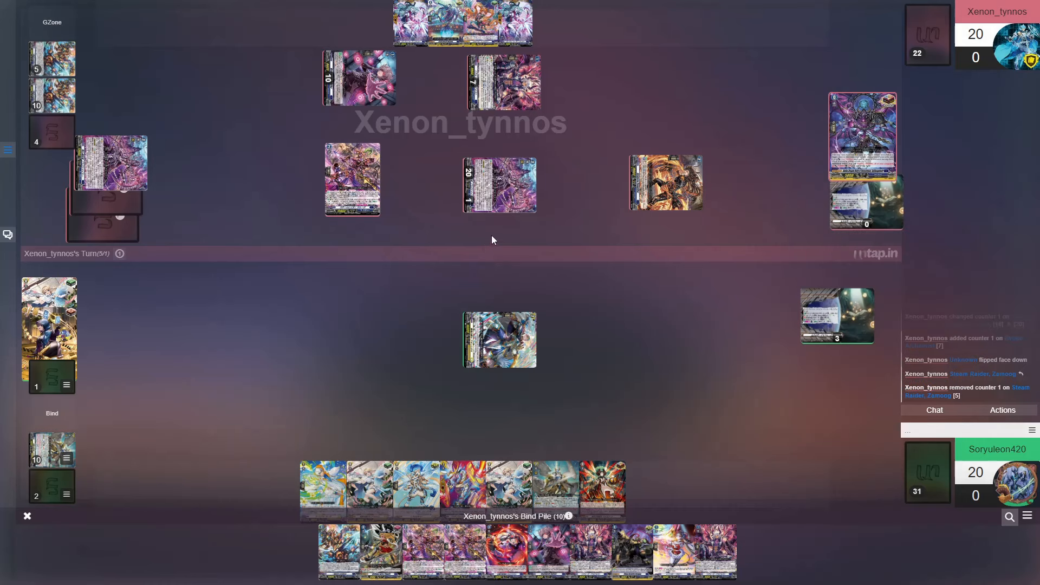
pyautogui.moveTo(503, 225)
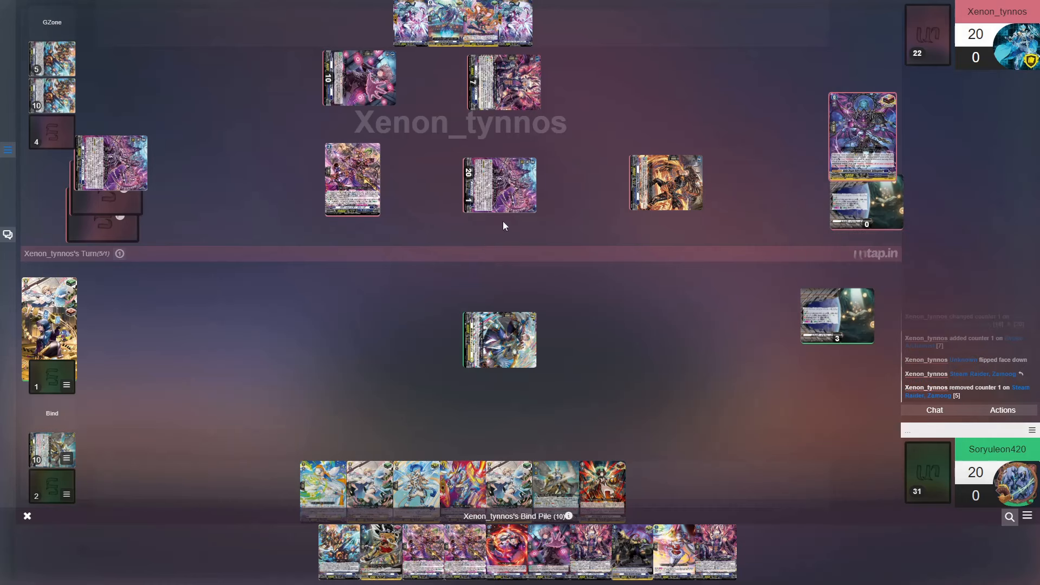
pyautogui.moveTo(518, 232)
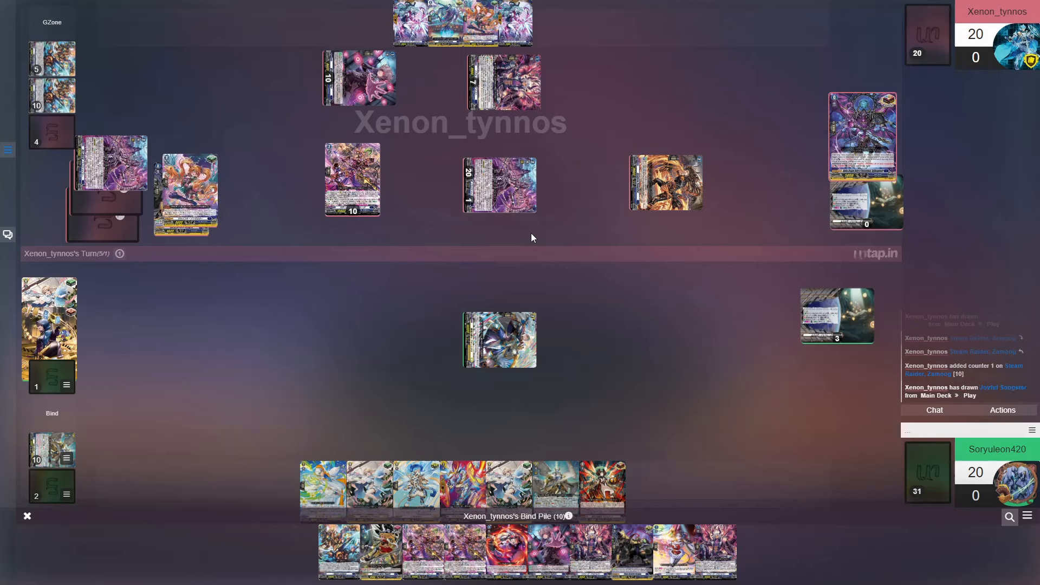
pyautogui.moveTo(551, 252)
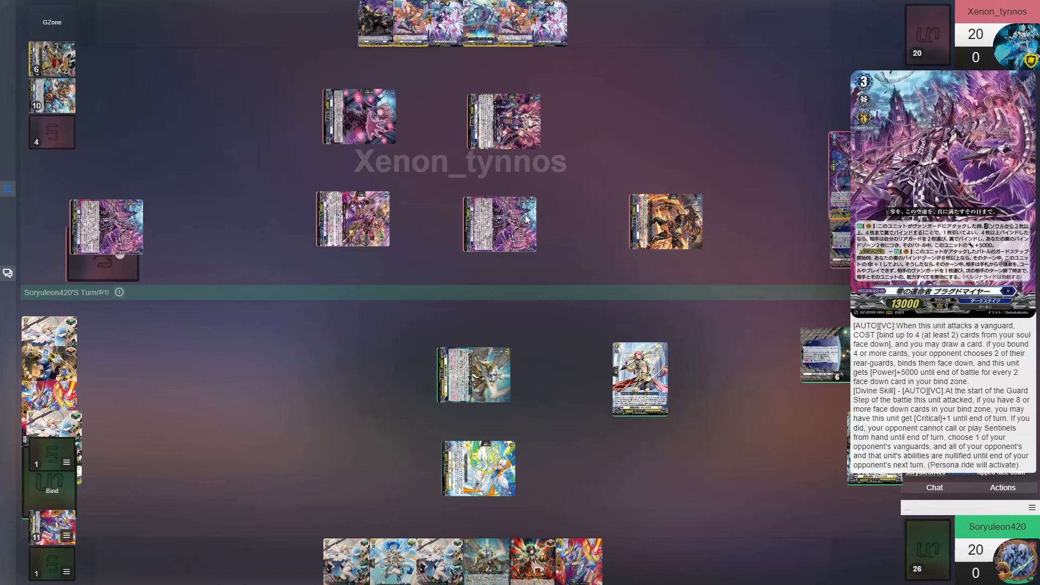
pyautogui.moveTo(521, 218)
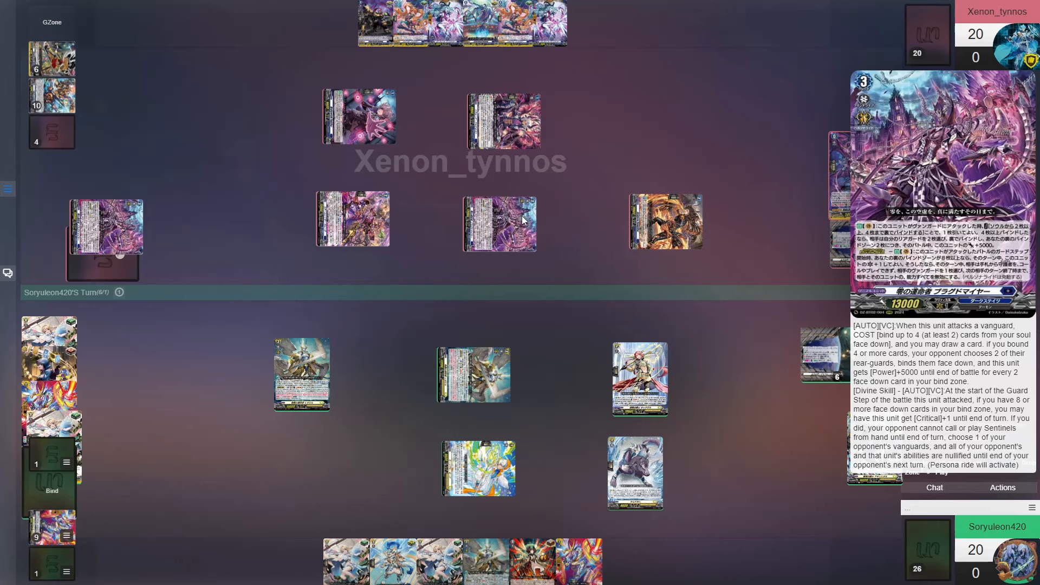
pyautogui.moveTo(521, 221)
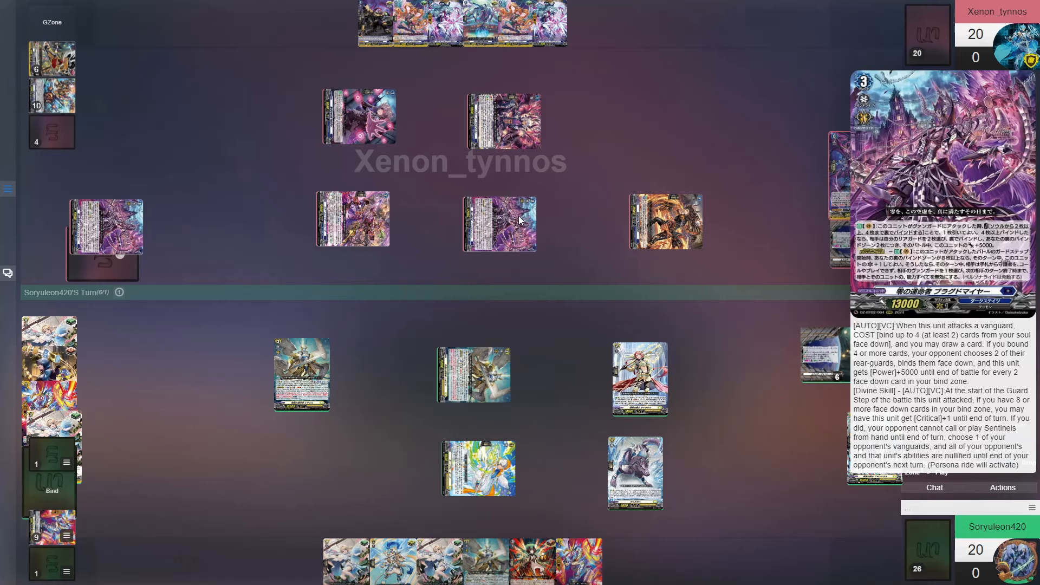
pyautogui.moveTo(741, 351)
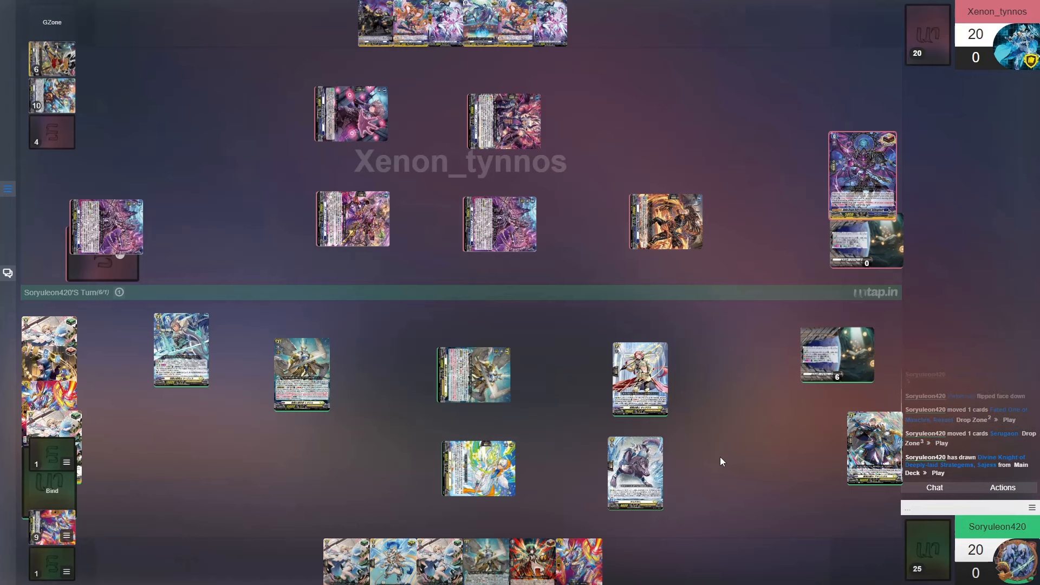
pyautogui.click(181, 348)
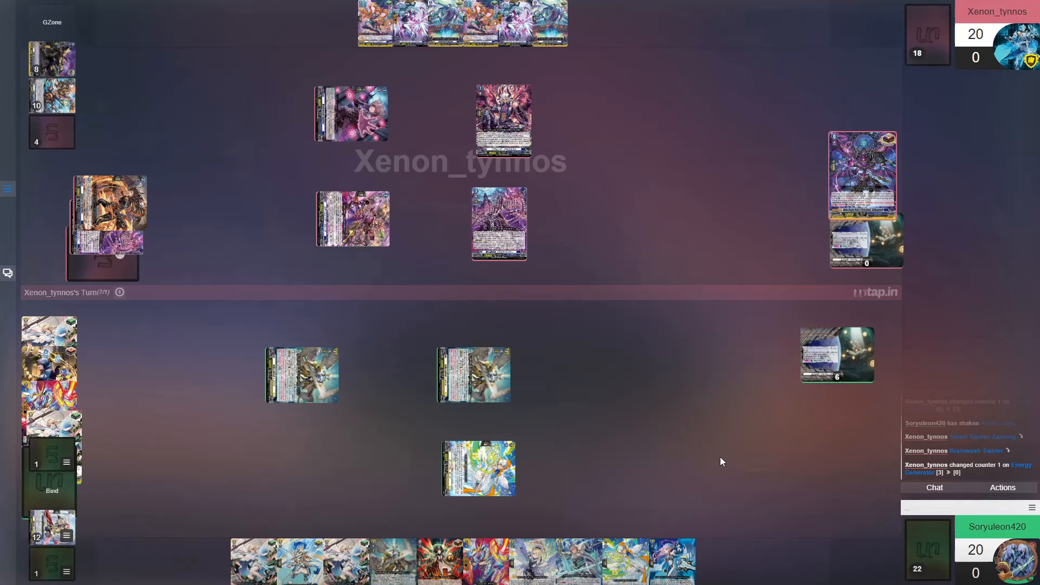
pyautogui.moveTo(639, 215)
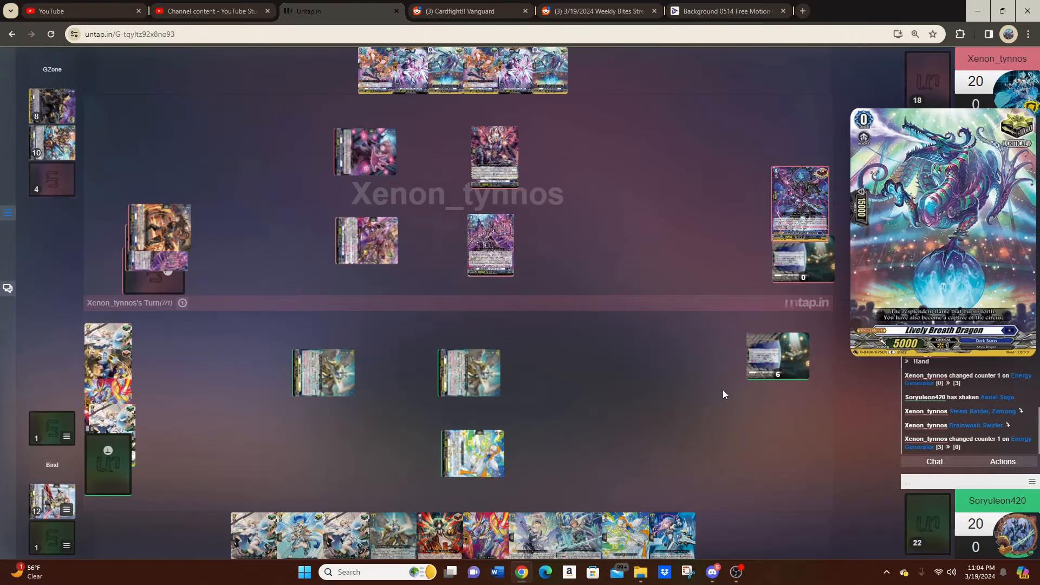
# - Return the game to full screen via F11 from the Chrome menu
pyautogui.click(1027, 34)
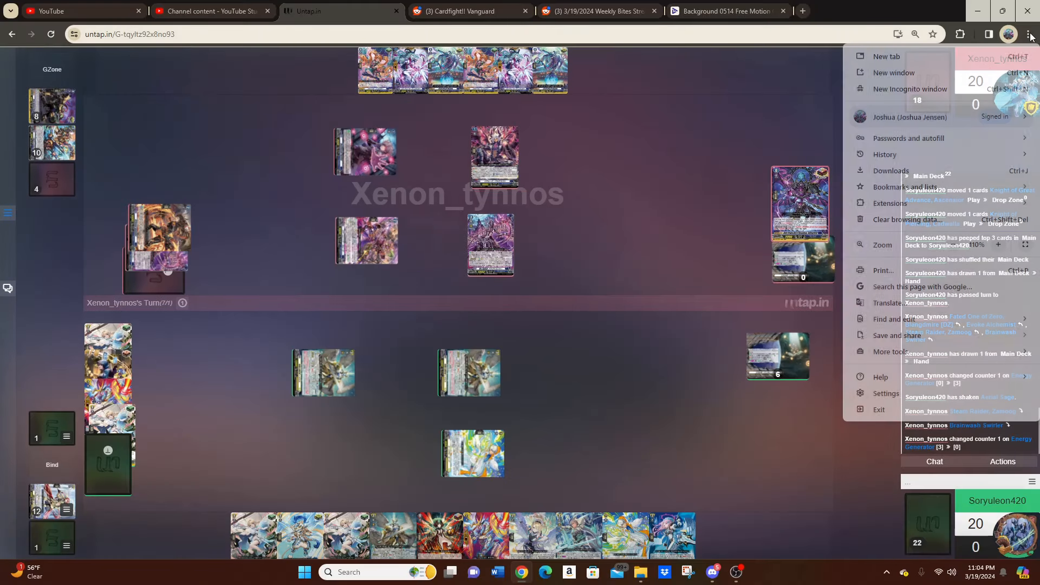
pyautogui.press('f11')
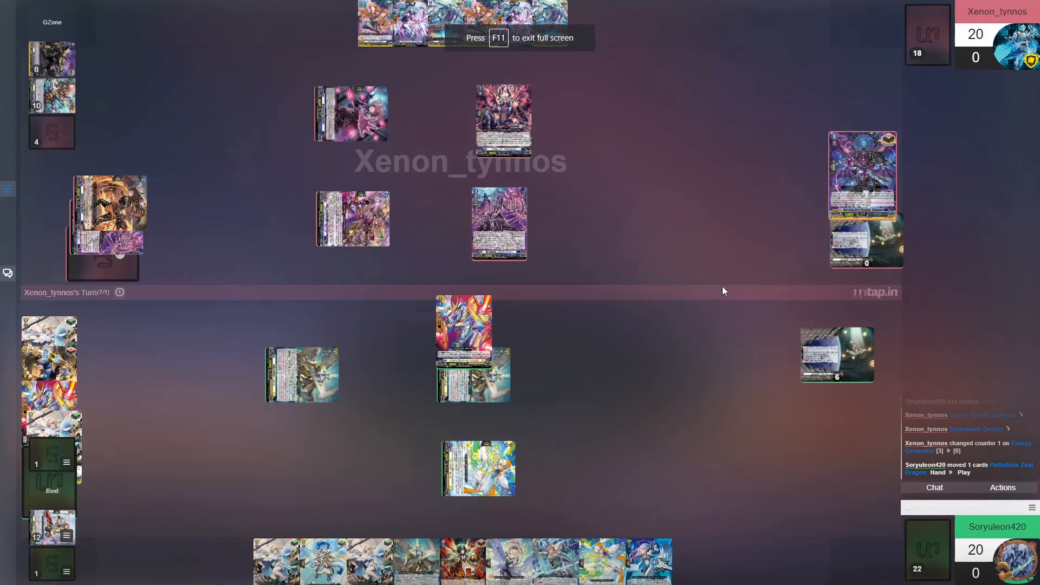
pyautogui.moveTo(722, 274)
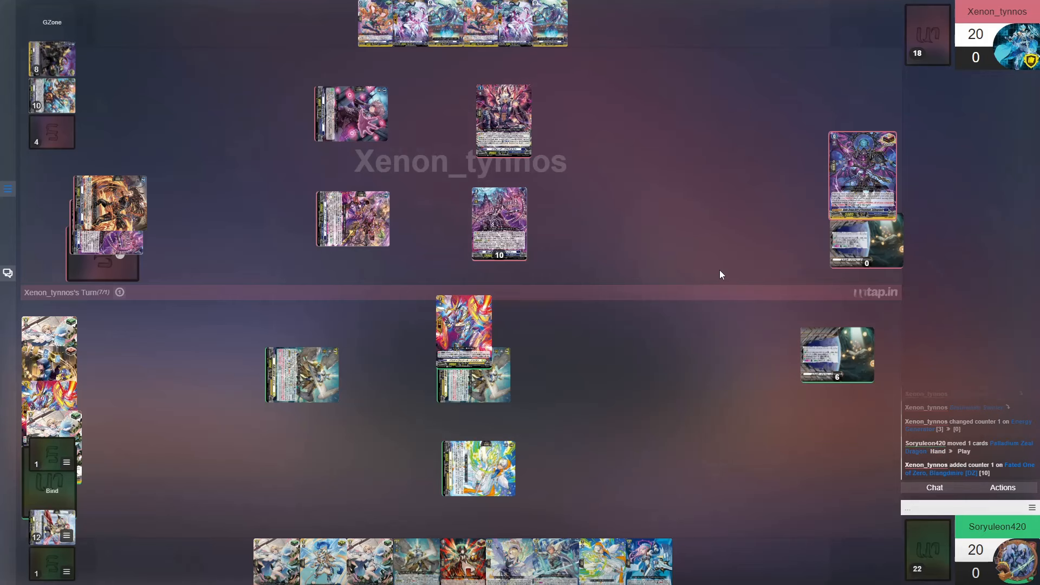
pyautogui.click(513, 254)
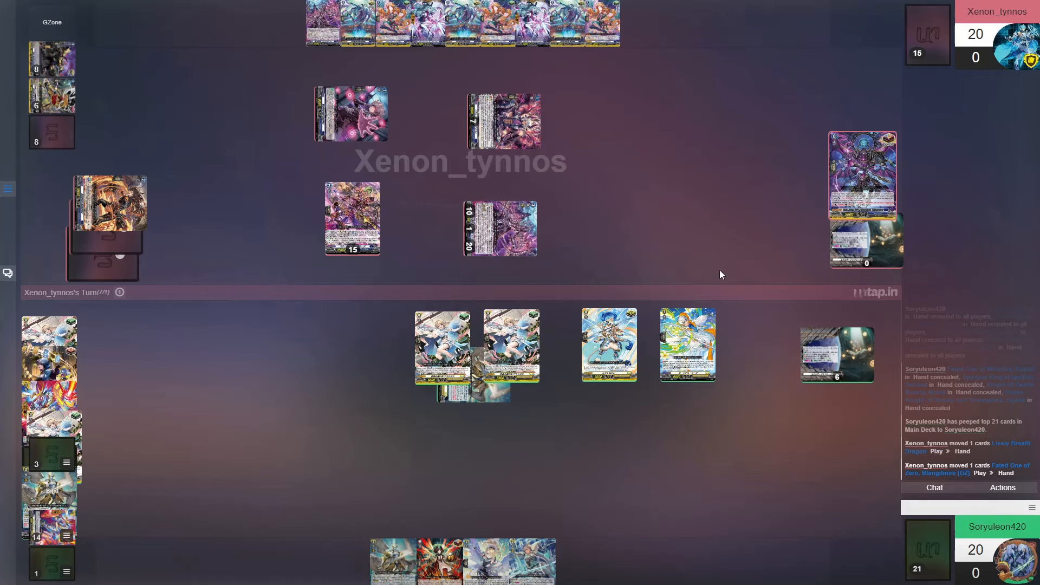
pyautogui.moveTo(705, 239)
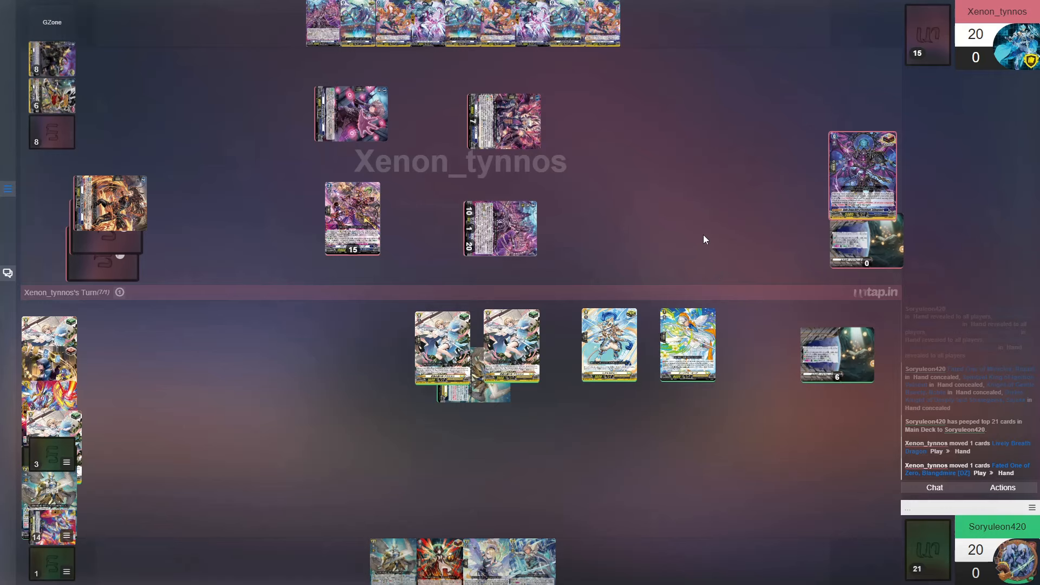
pyautogui.moveTo(657, 236)
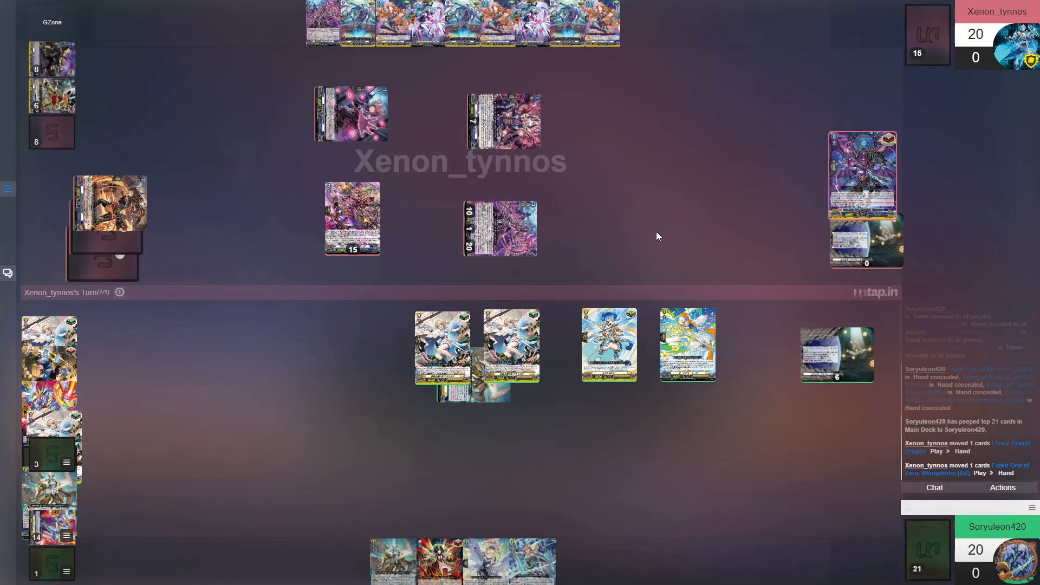